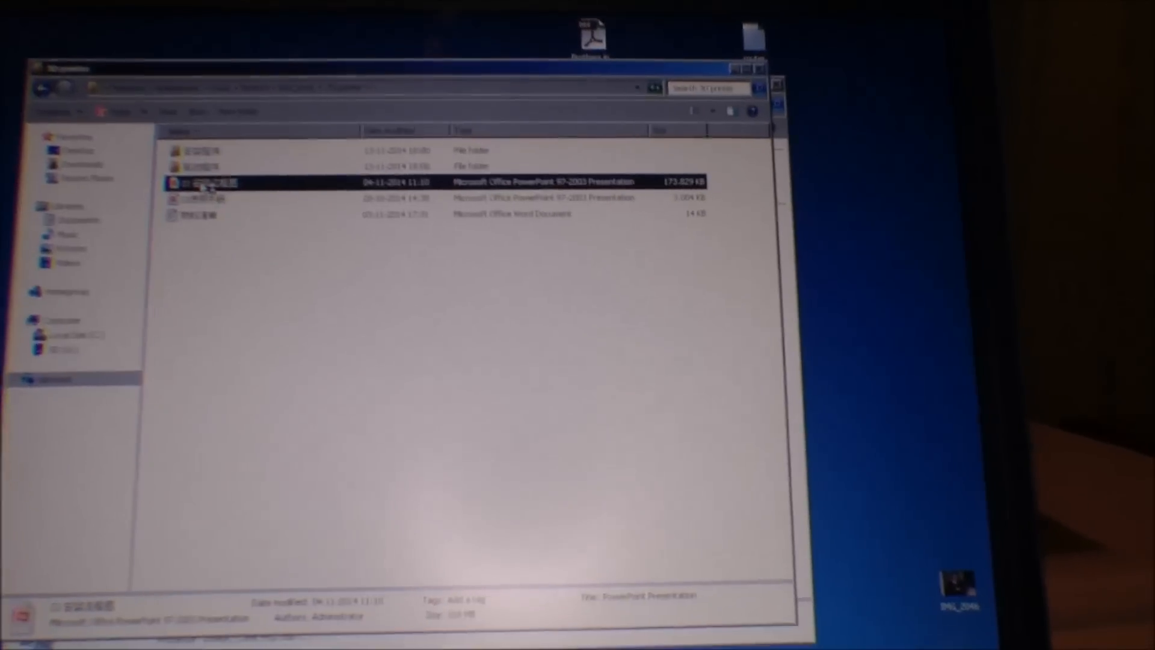
# Open the 173,829 KB printer assembly presentation in PowerPoint 2007
pyautogui.doubleClick(214, 181)
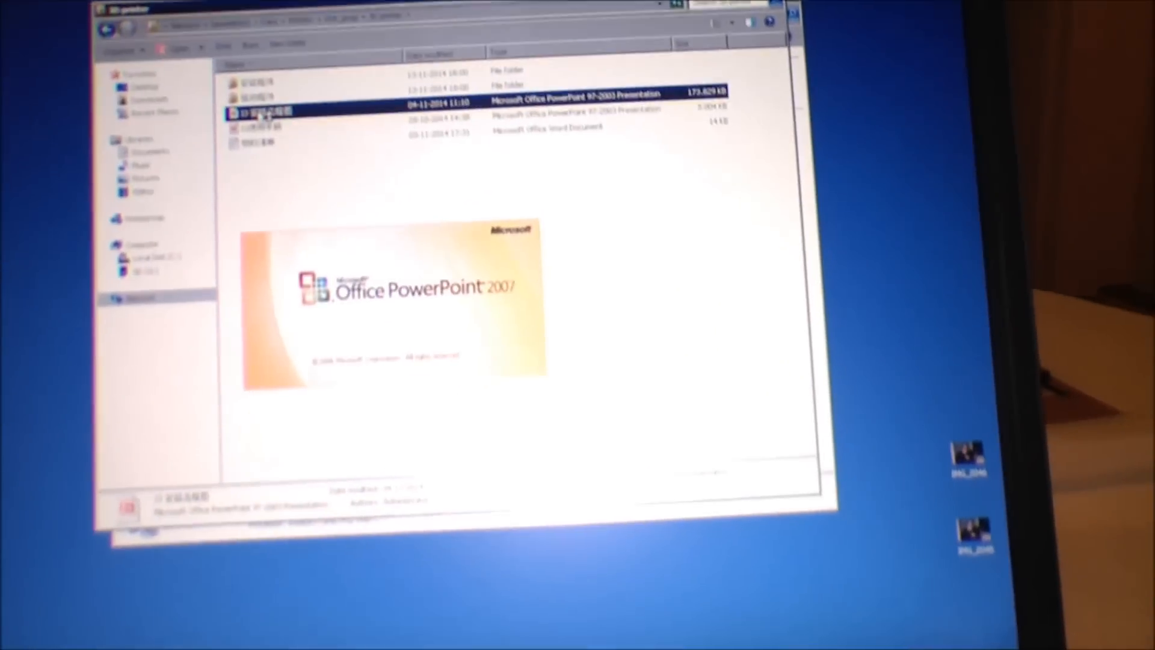